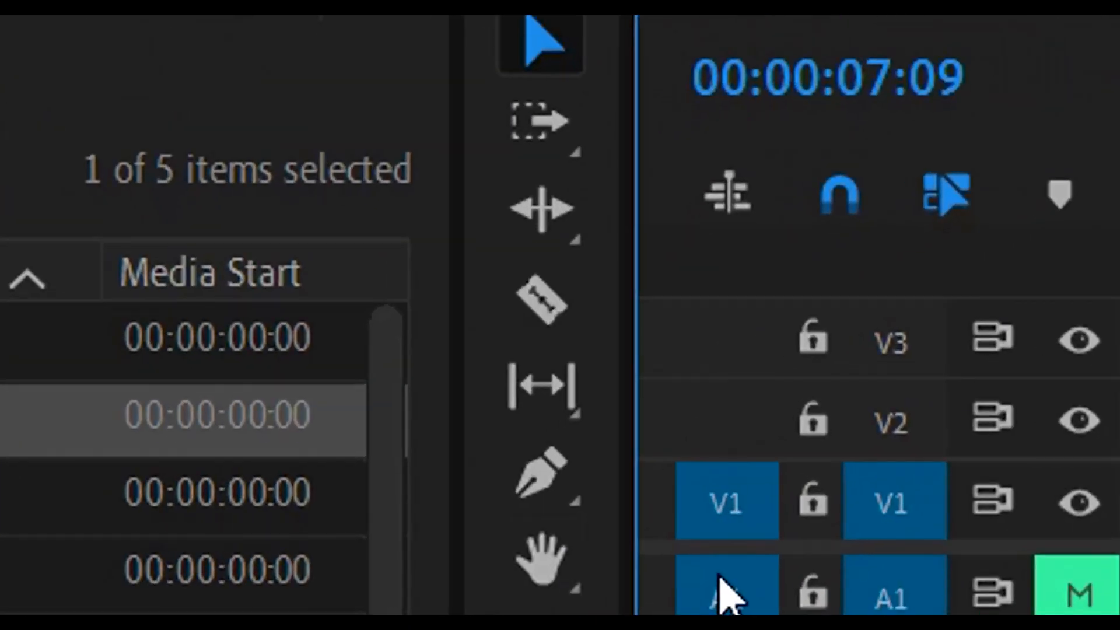
{"action": "mouse_move", "coordinate": [541, 300]}
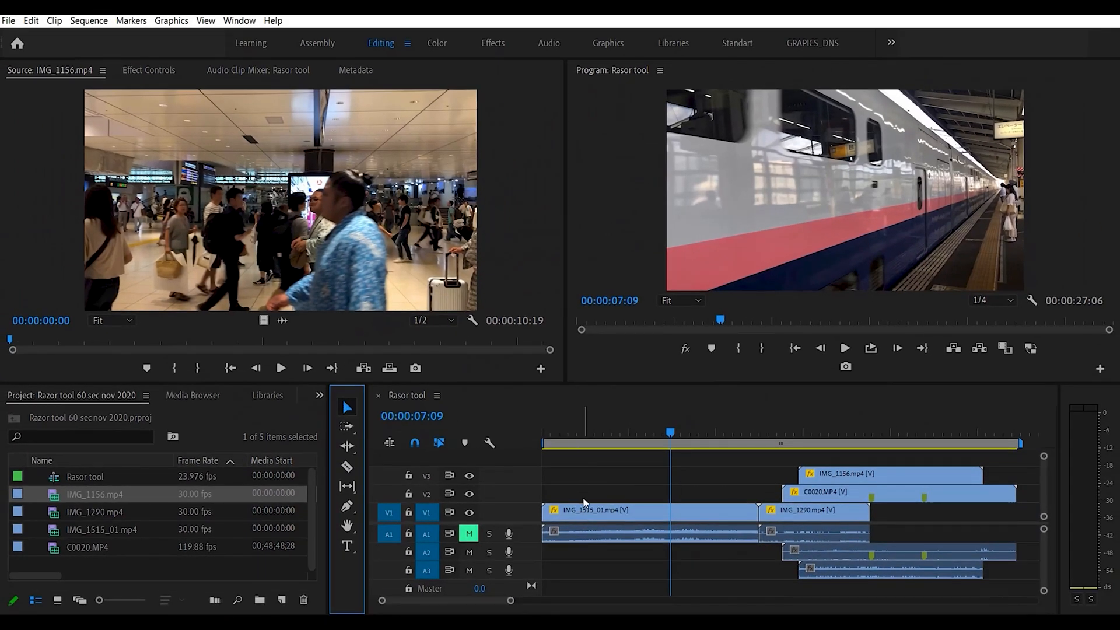
Switch to the Razor tool (C) for slicing clips in the timeline.
{"action": "key", "text": "c"}
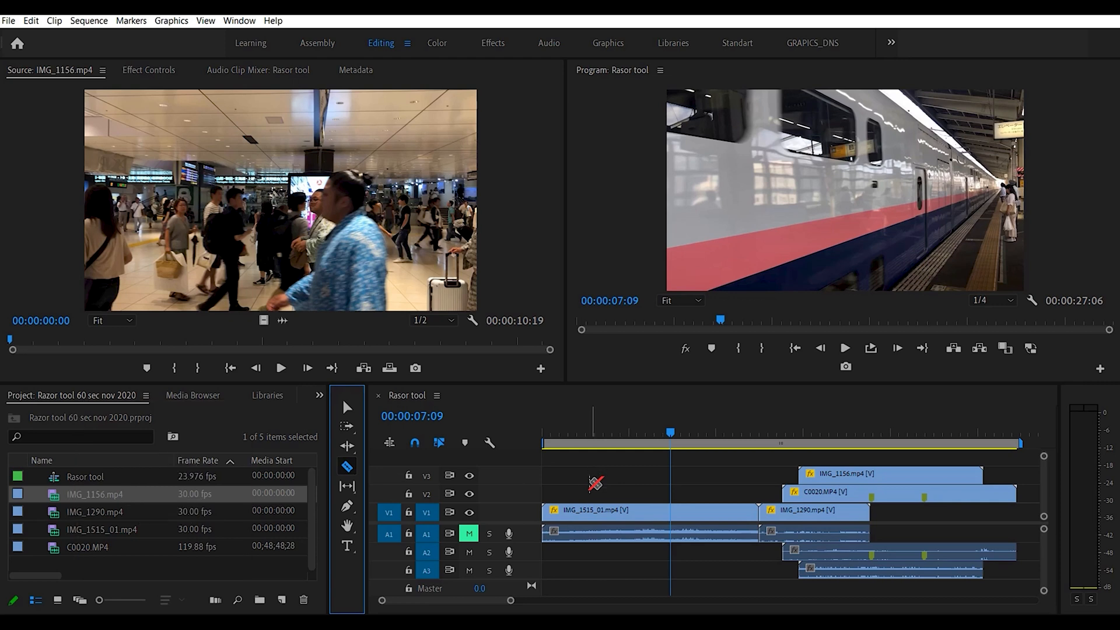
{"action": "mouse_move", "coordinate": [598, 510]}
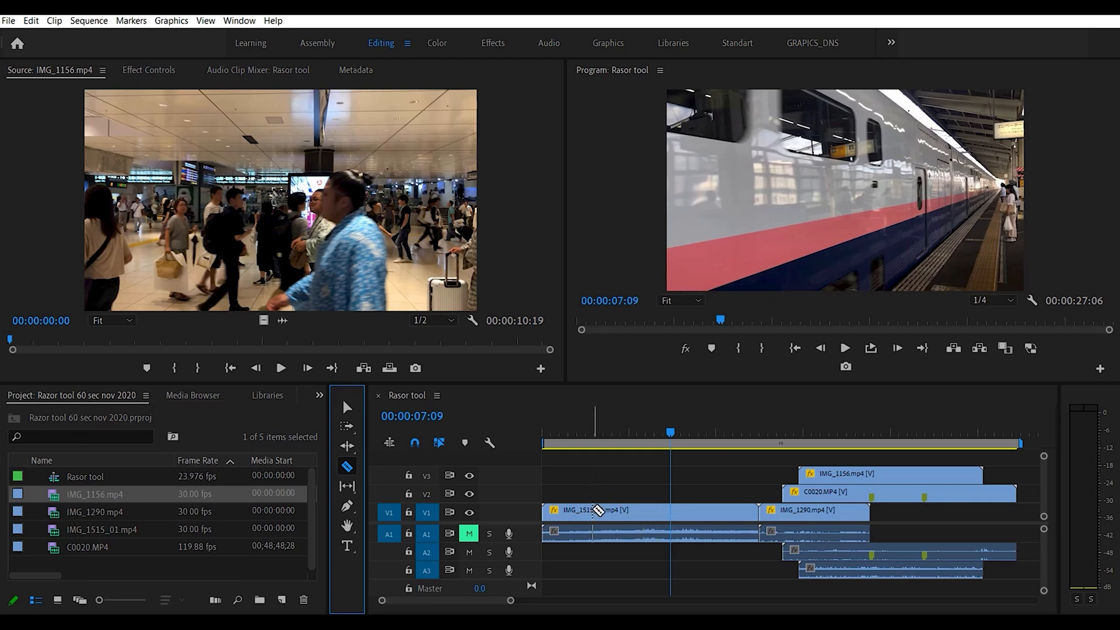
Cut the IMG_1515_01.mp4 train clip on V1 at the playhead, 00:00:05:15.
{"action": "left_click", "coordinate": [627, 509]}
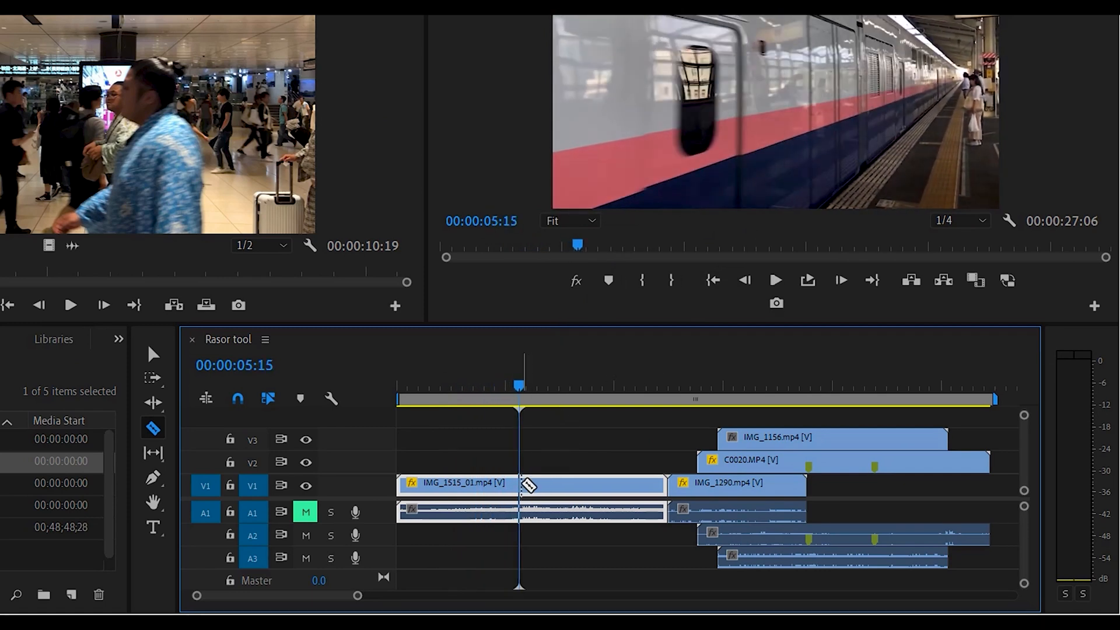
{"action": "left_click", "coordinate": [519, 483]}
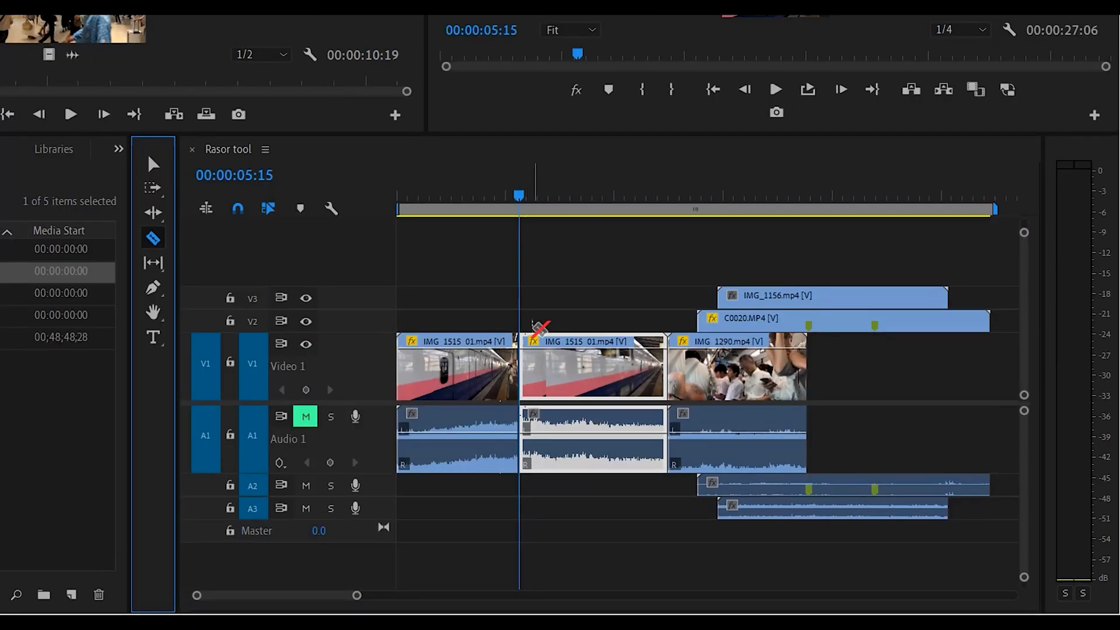
Place the playhead at 00:00:11:11 inside the second train piece.
{"action": "left_click", "coordinate": [520, 368]}
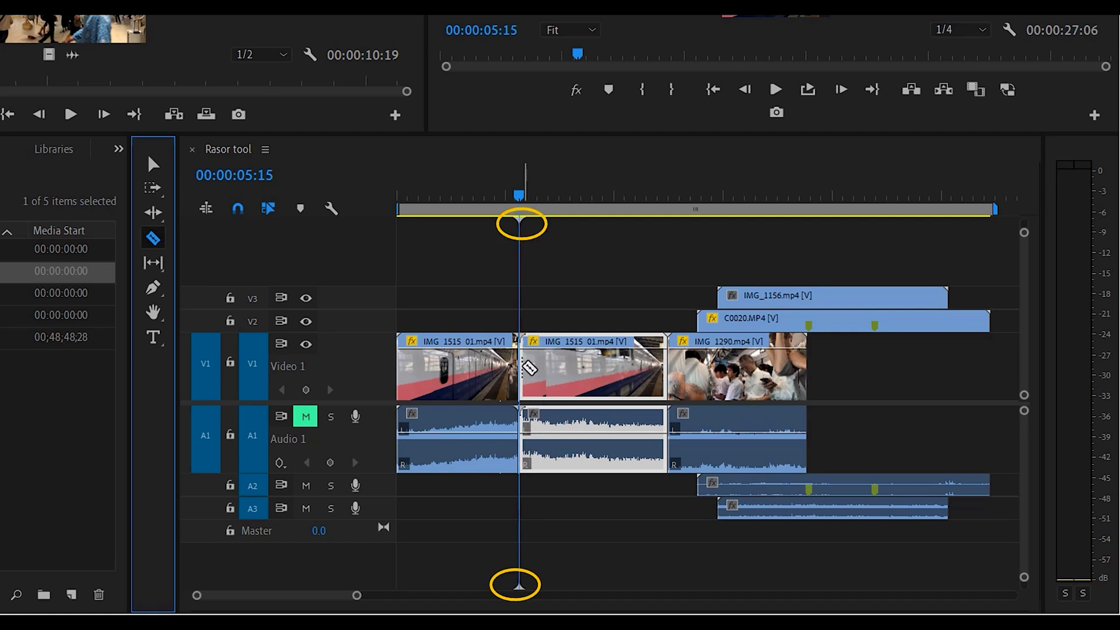
{"action": "left_click", "coordinate": [525, 368]}
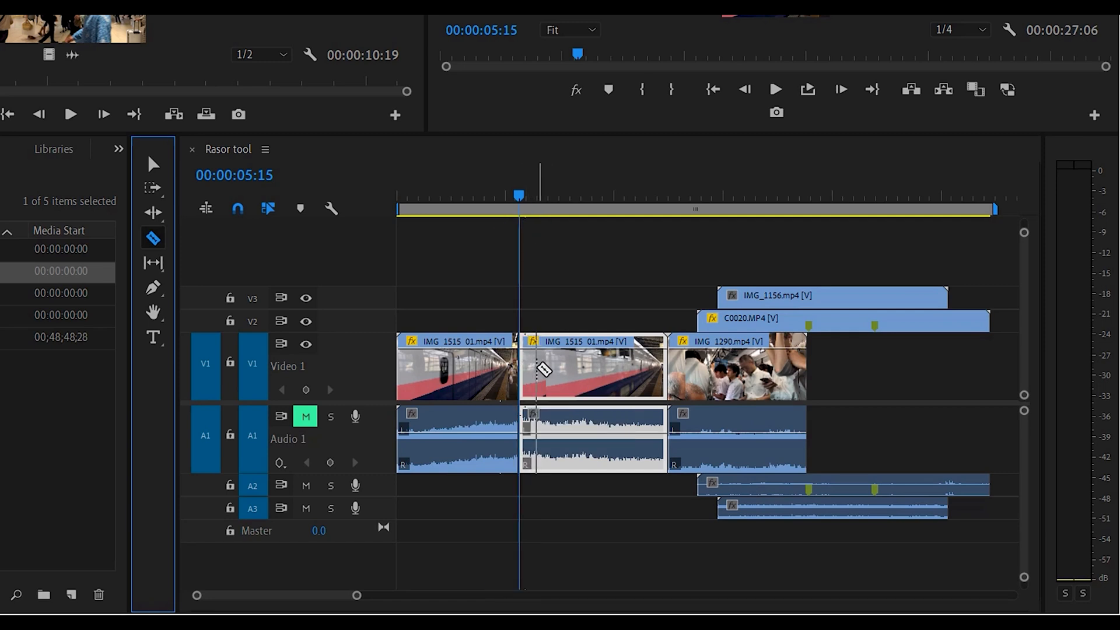
{"action": "left_click", "coordinate": [520, 368]}
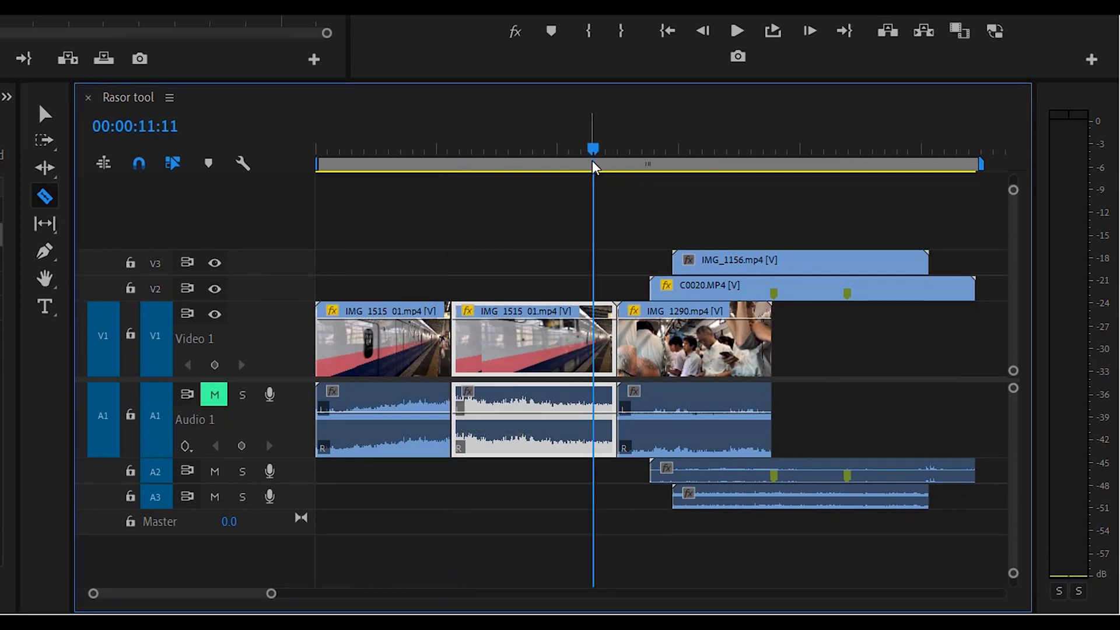
Undo the cut so the train clip is whole again, removing IMG_1156 from V3.
{"action": "left_click", "coordinate": [657, 164]}
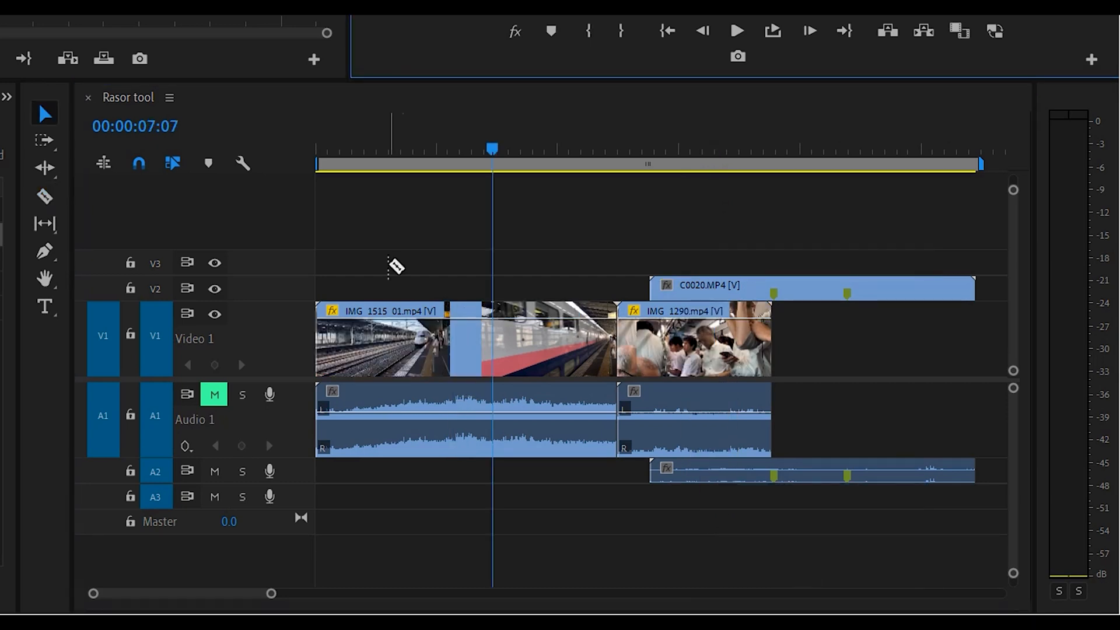
{"action": "left_click", "coordinate": [408, 150]}
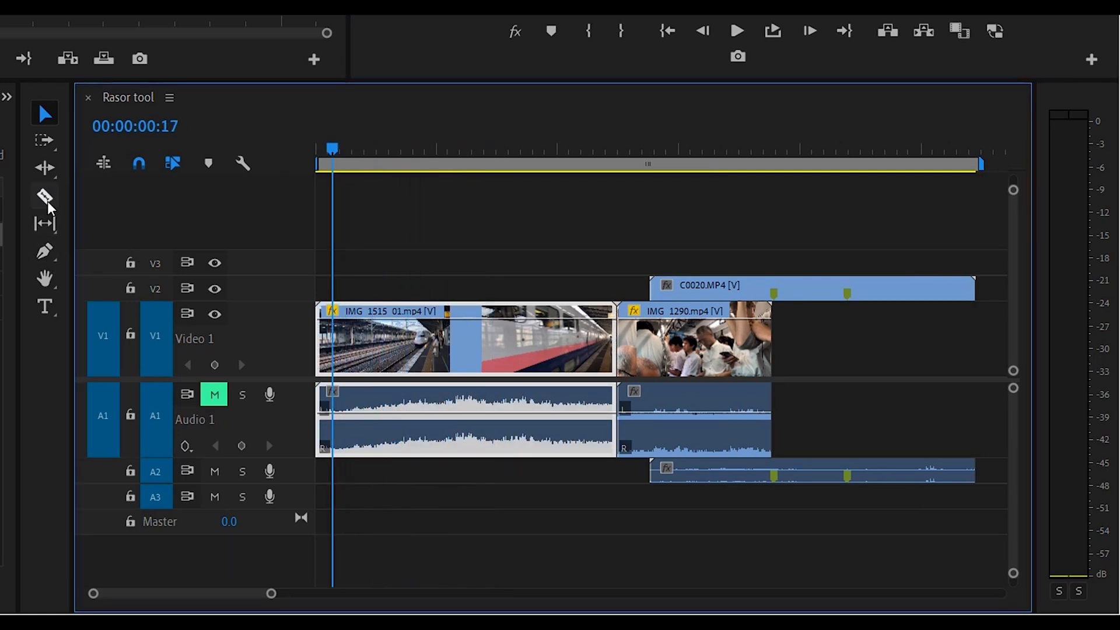
Cut the V1 train clip at several points into five short consecutive pieces.
{"action": "left_click", "coordinate": [44, 113]}
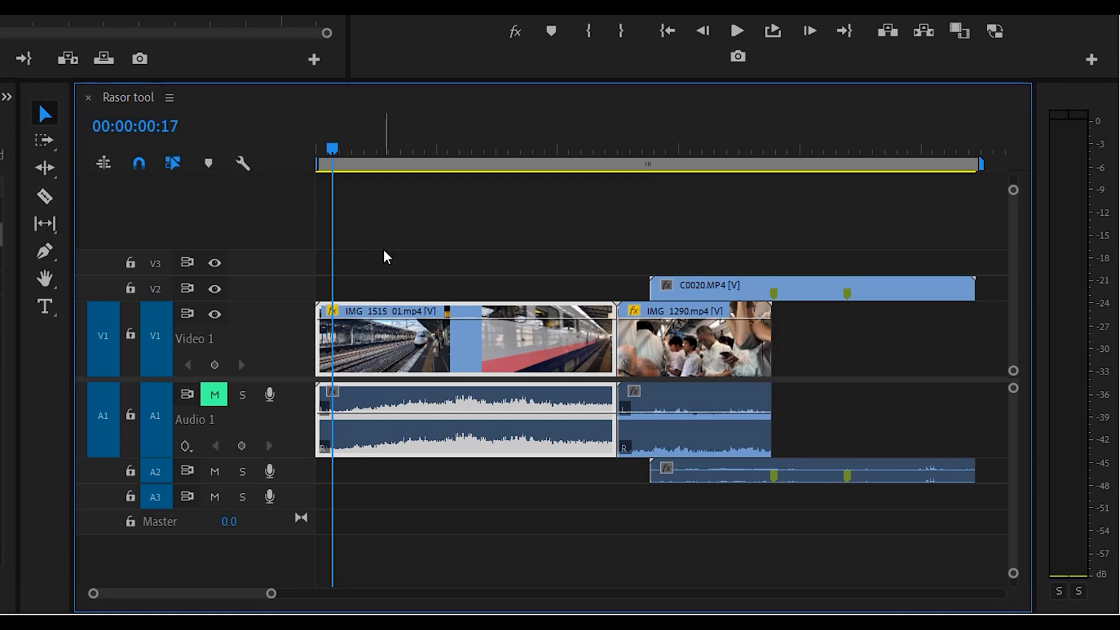
{"action": "key", "text": "ctrl+k"}
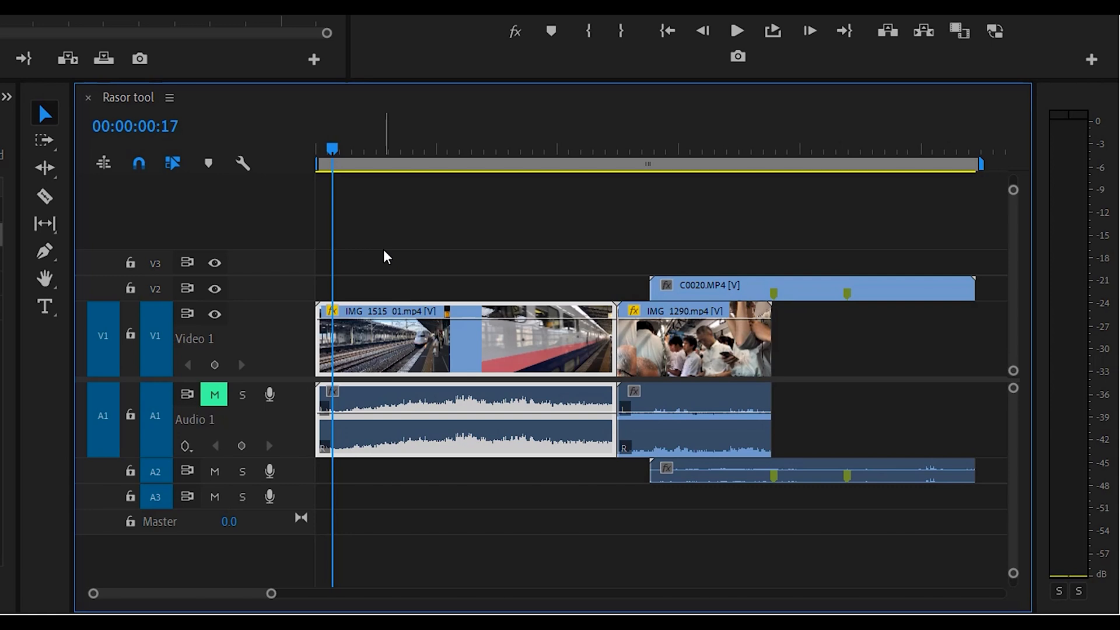
{"action": "left_click", "coordinate": [736, 30]}
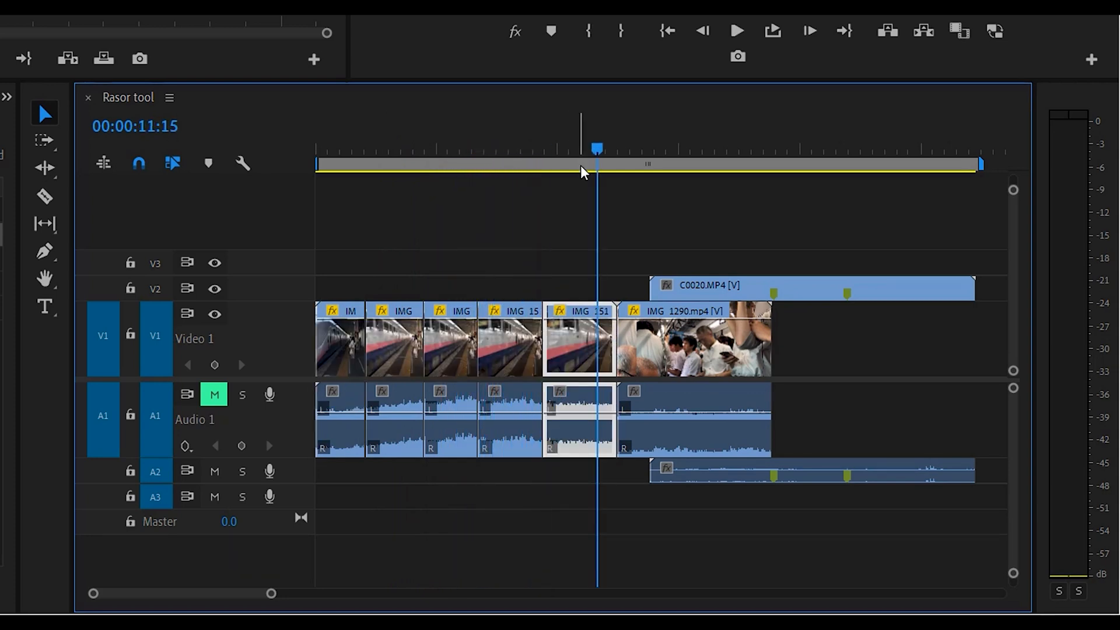
{"action": "mouse_move", "coordinate": [585, 276]}
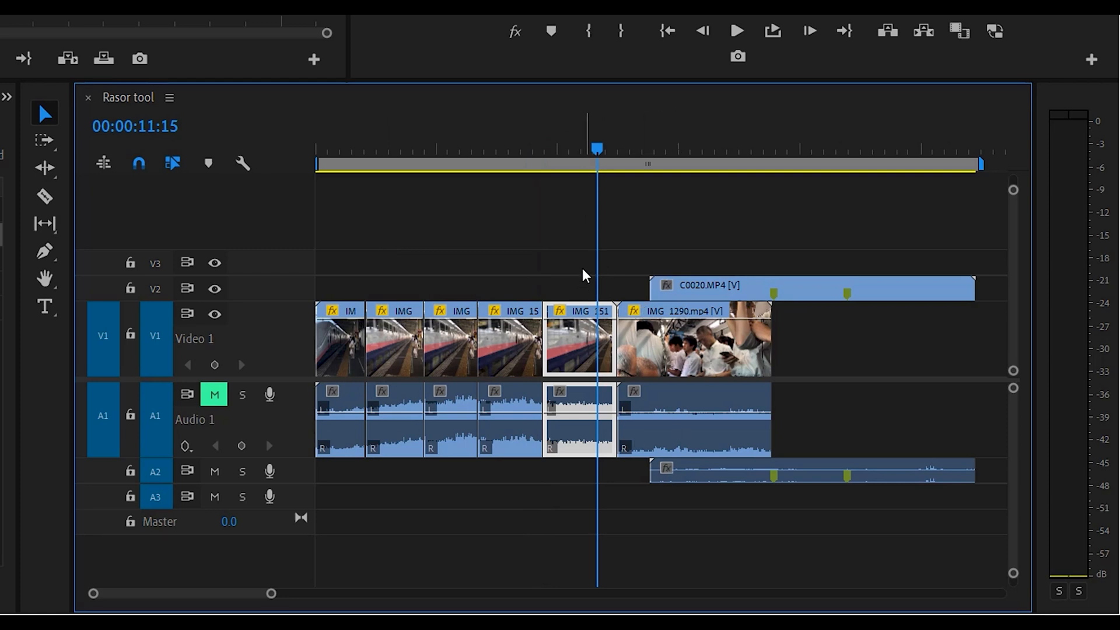
{"action": "mouse_move", "coordinate": [603, 189]}
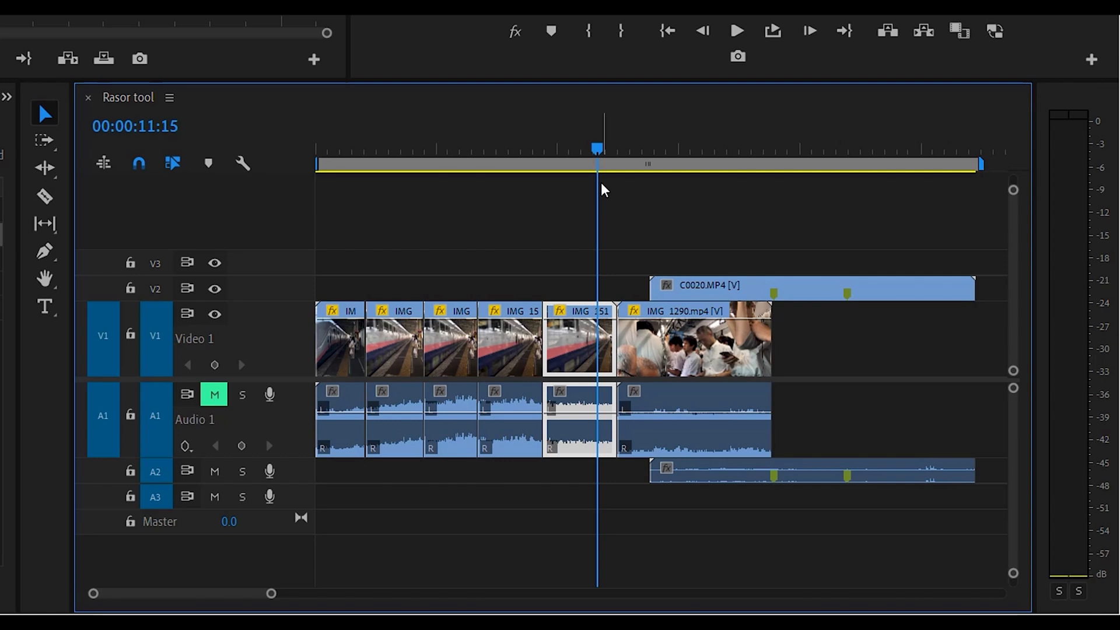
Add an edit (Ctrl+K) in the train clip at 00:00:12:07.
{"action": "key", "text": "ctrl+k"}
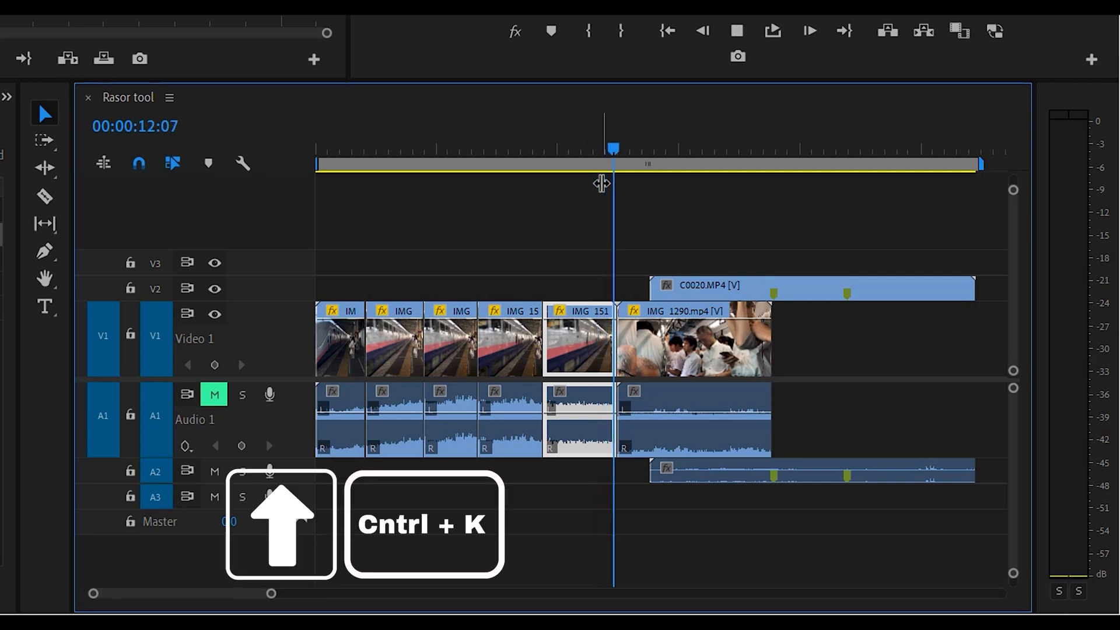